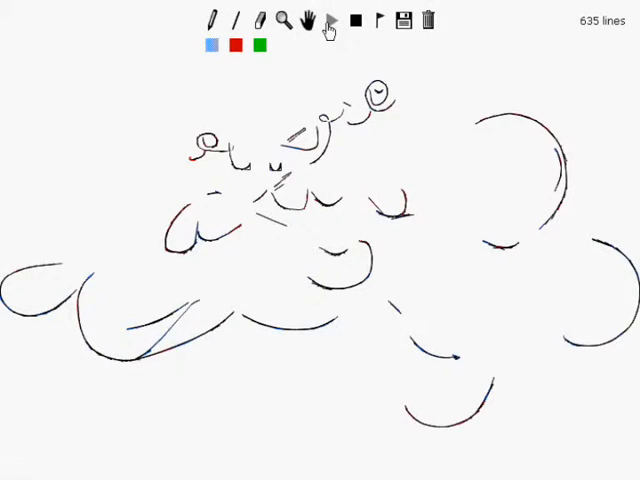
# Start playback so the sled rider runs down the hand-drawn track.
pyautogui.click(332, 22)
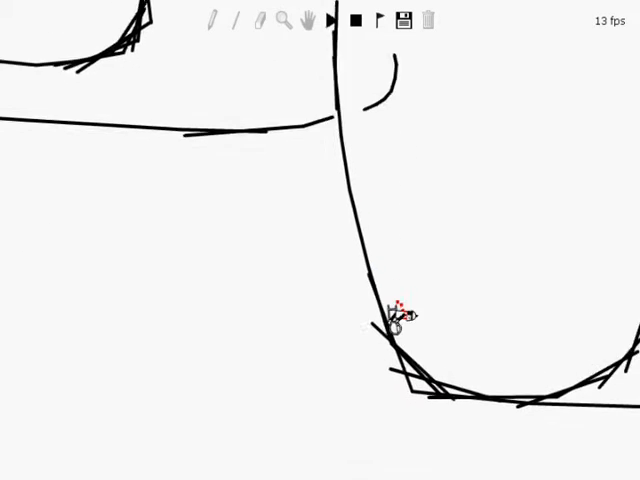
pyautogui.click(336, 24)
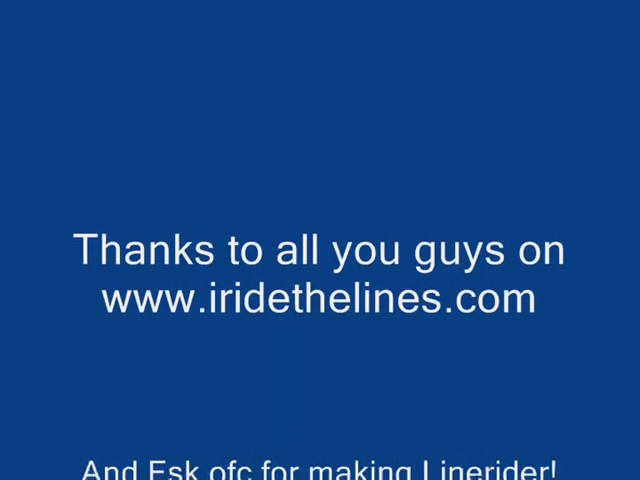
# Scroll through the closing credits thanking iridethelines.com and Fsk.
pyautogui.scroll(-3)
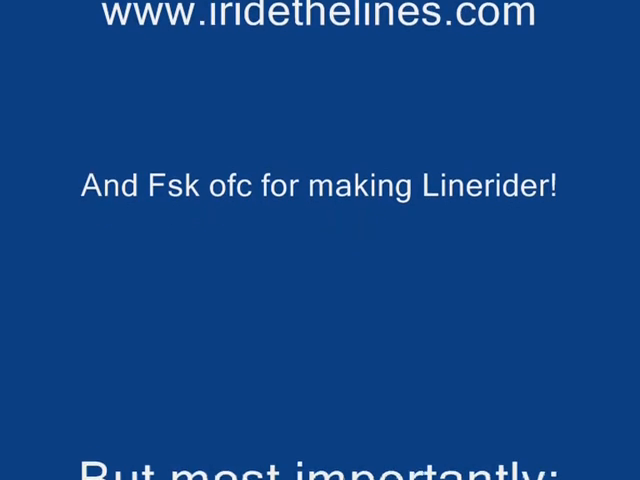